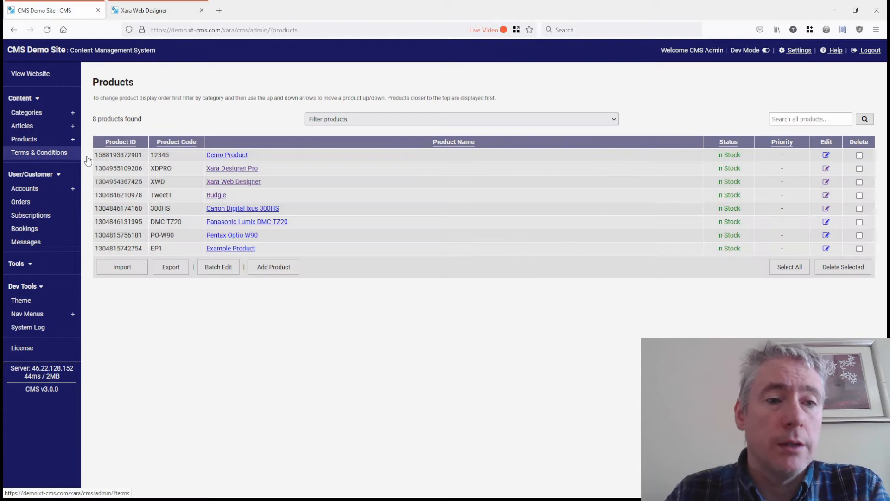
pyautogui.moveTo(264, 179)
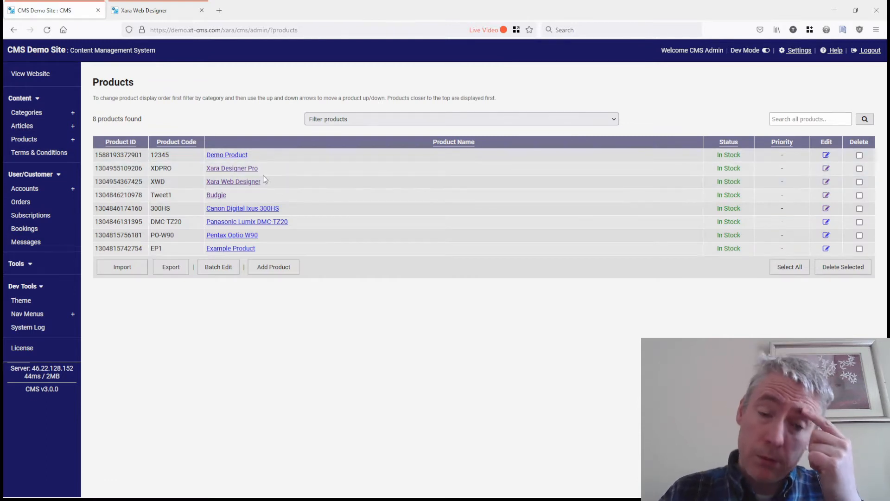
pyautogui.moveTo(235, 168)
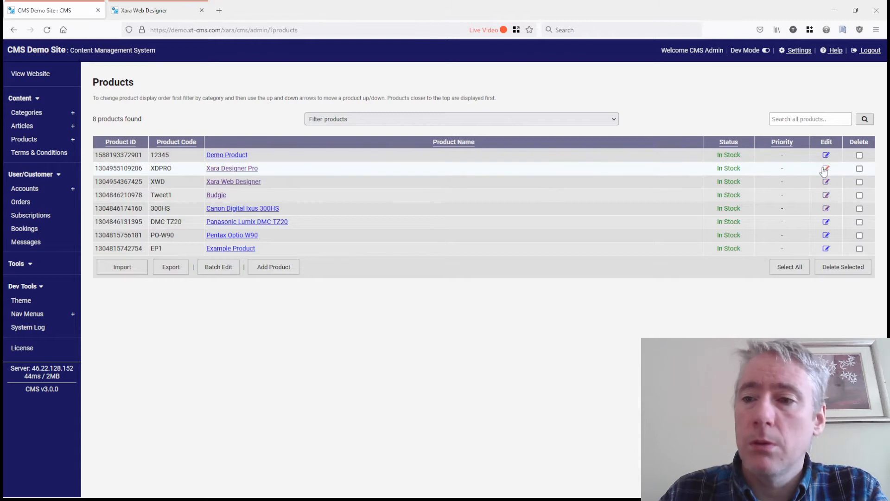
# Edit Xara Designer Pro and collapse Product Options to reveal the Variants panel.
pyautogui.click(826, 168)
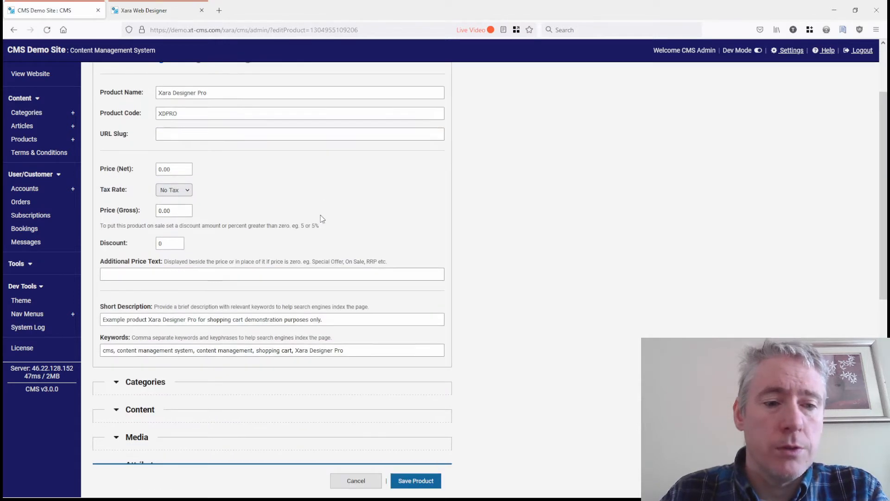
pyautogui.scroll(-3)
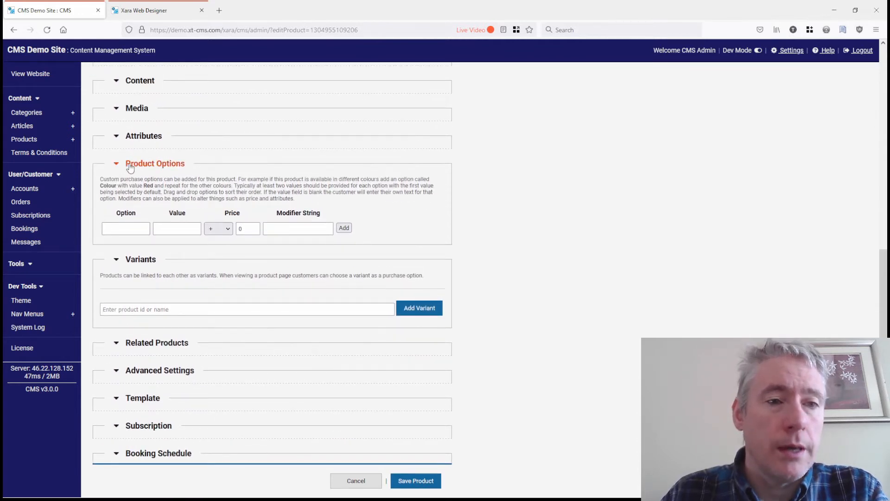
pyautogui.click(143, 136)
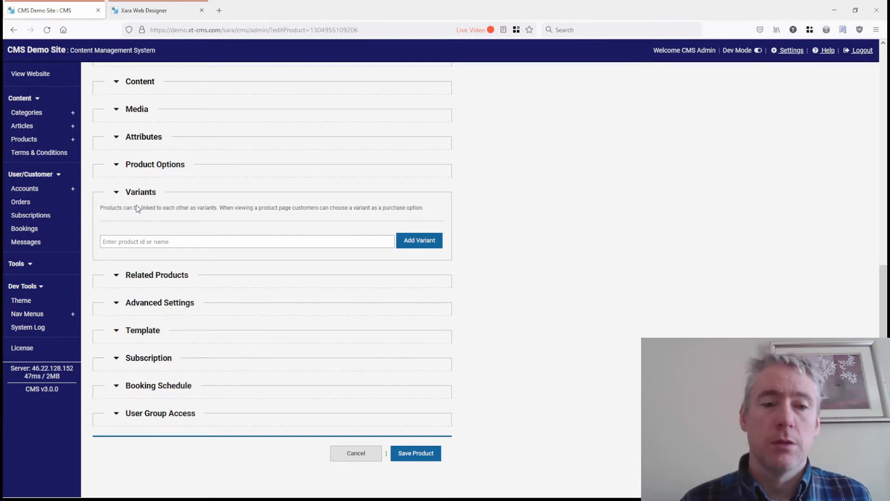
# Search 'xara' in the variant field to link Xara Web Designer as a variant.
pyautogui.click(247, 241)
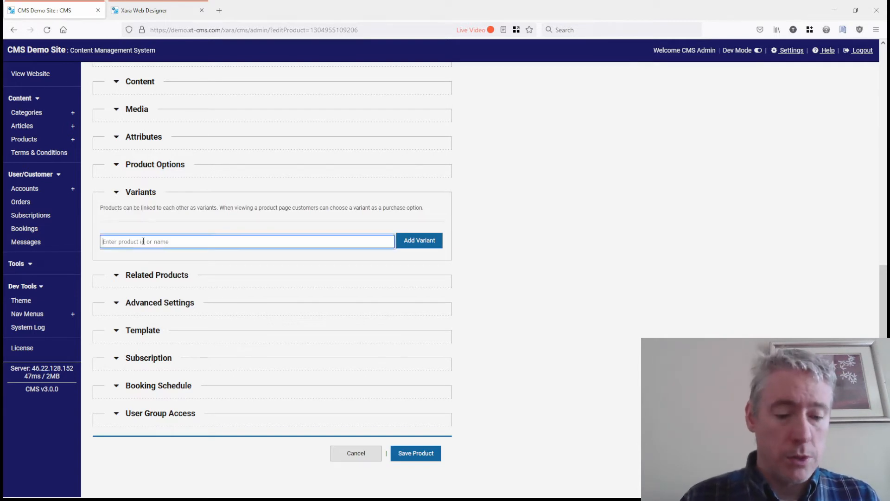
pyautogui.write('xara')
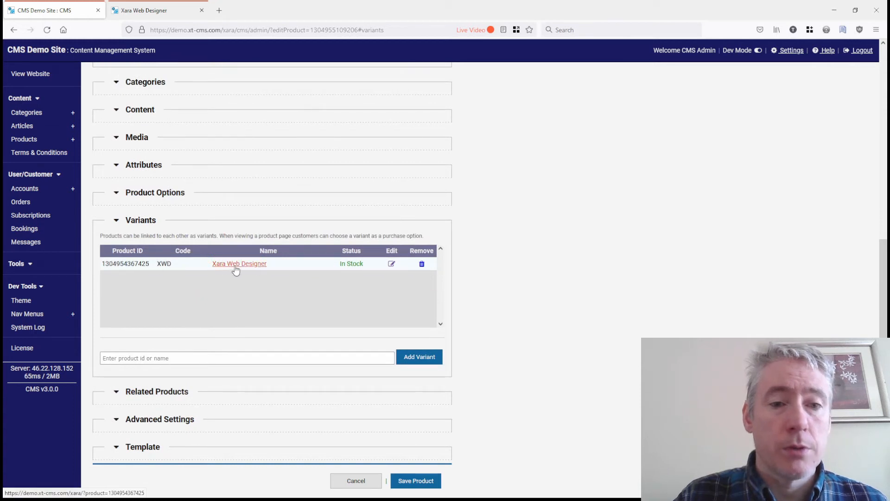
pyautogui.moveTo(336, 284)
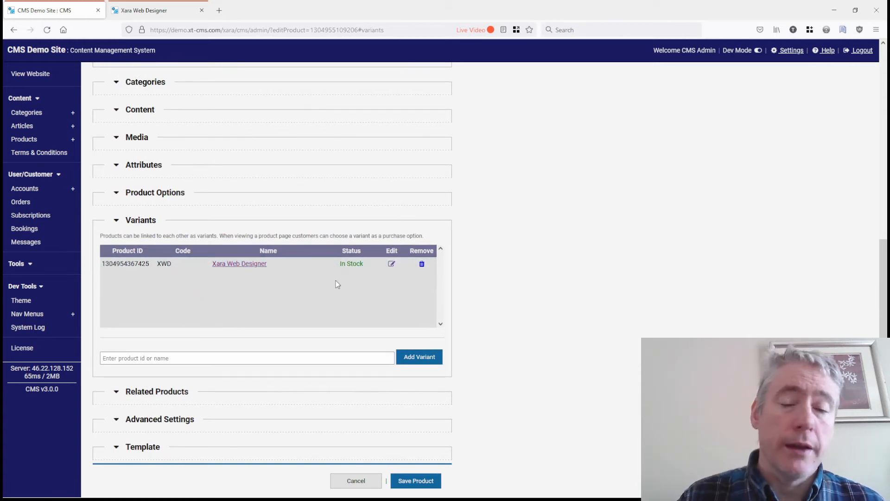
pyautogui.moveTo(331, 279)
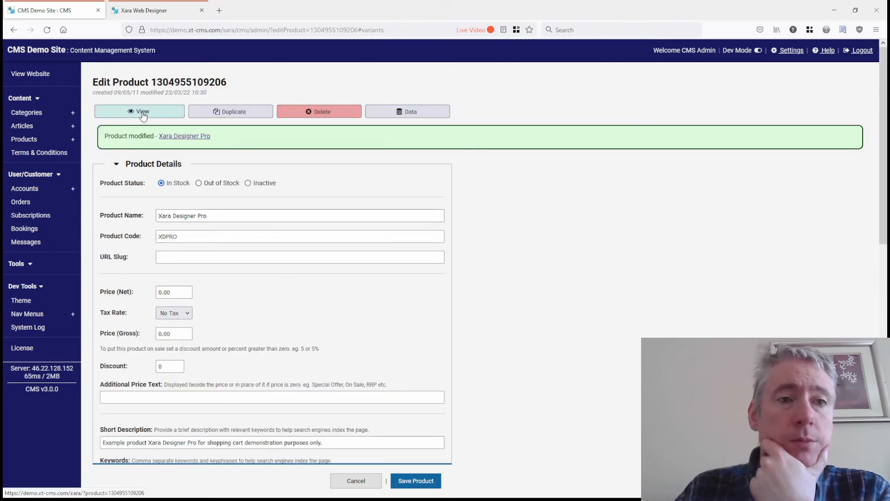
# Check storefront Variants lists of Xara Designer Pro and Xara Web Designer reference each other.
pyautogui.click(142, 112)
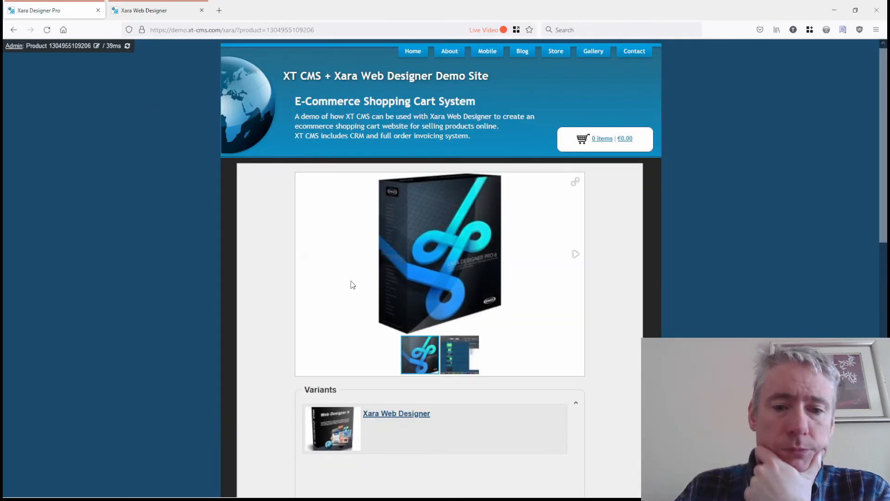
pyautogui.scroll(-3)
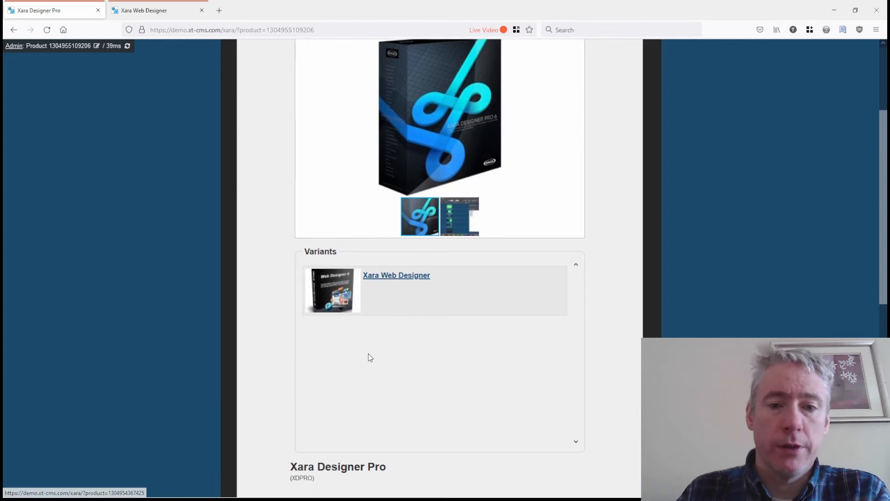
pyautogui.scroll(-3)
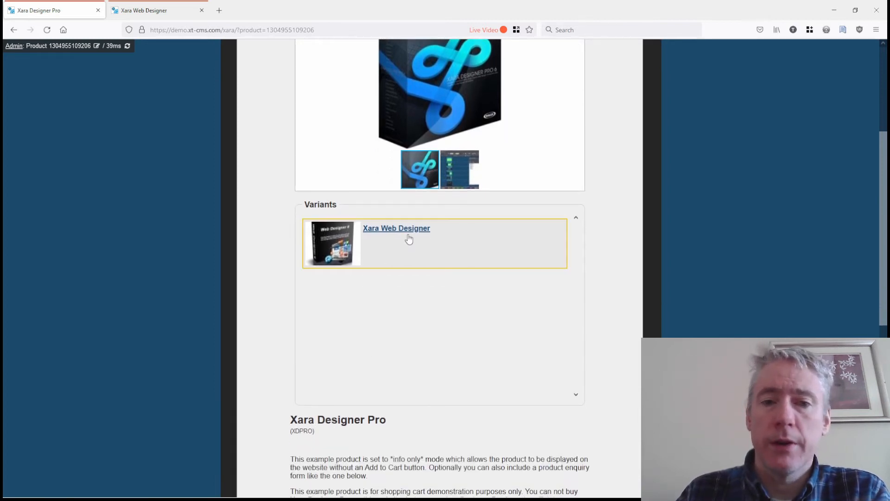
pyautogui.click(396, 228)
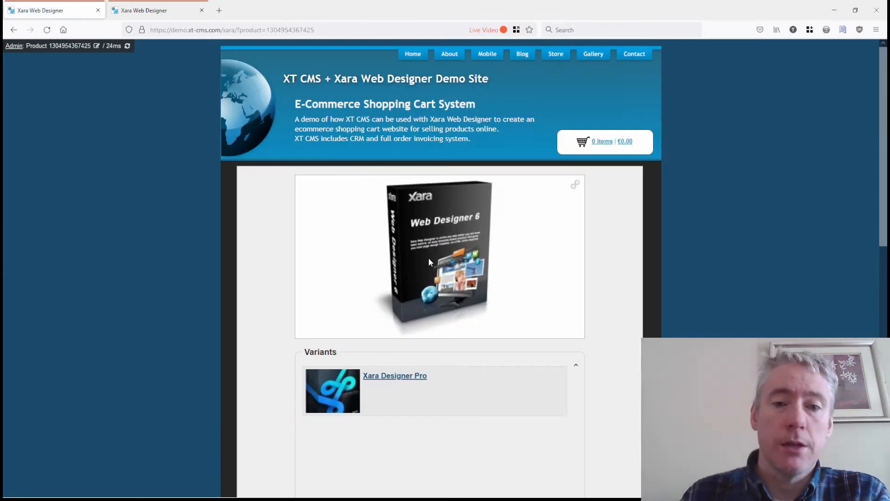
pyautogui.scroll(-3)
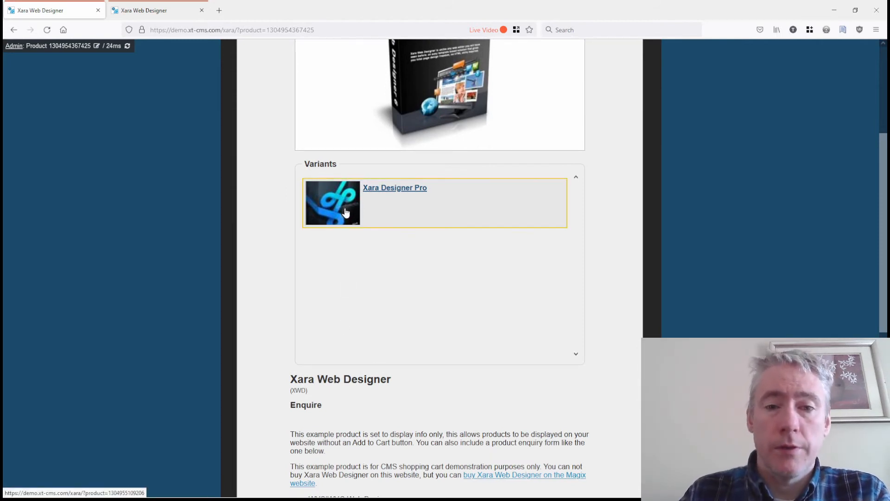
pyautogui.moveTo(457, 239)
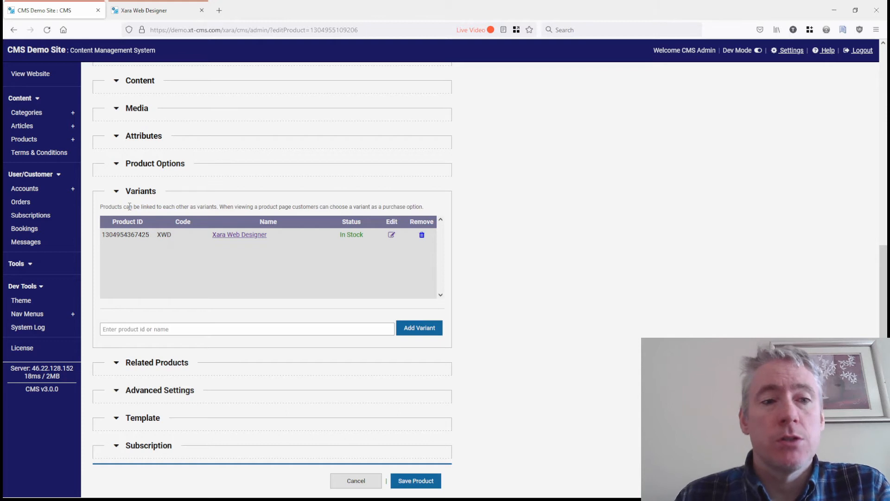
# Expand the Product Options section back on the admin edit form.
pyautogui.click(155, 163)
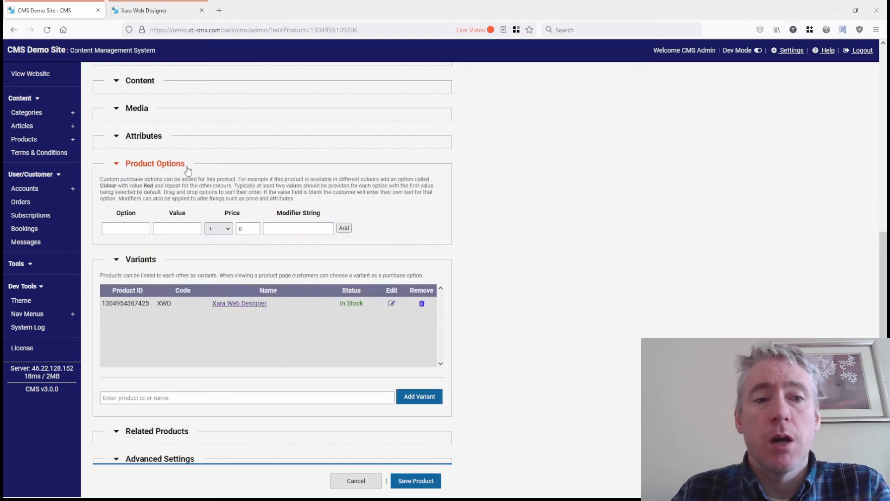